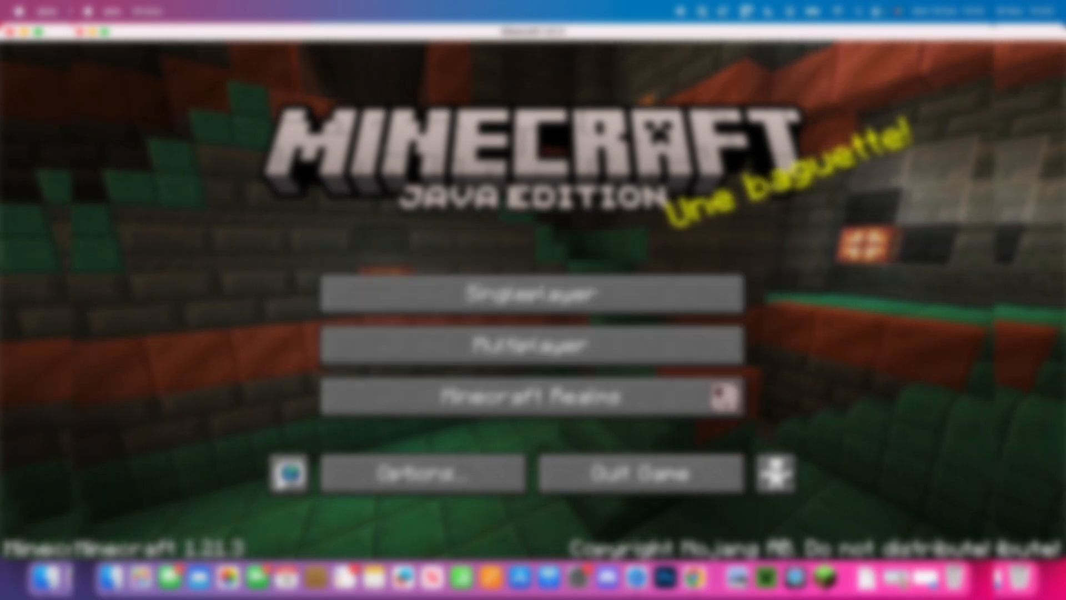
Search Google for 'optifine' and open the optifine.net result.
left_click(532, 294)
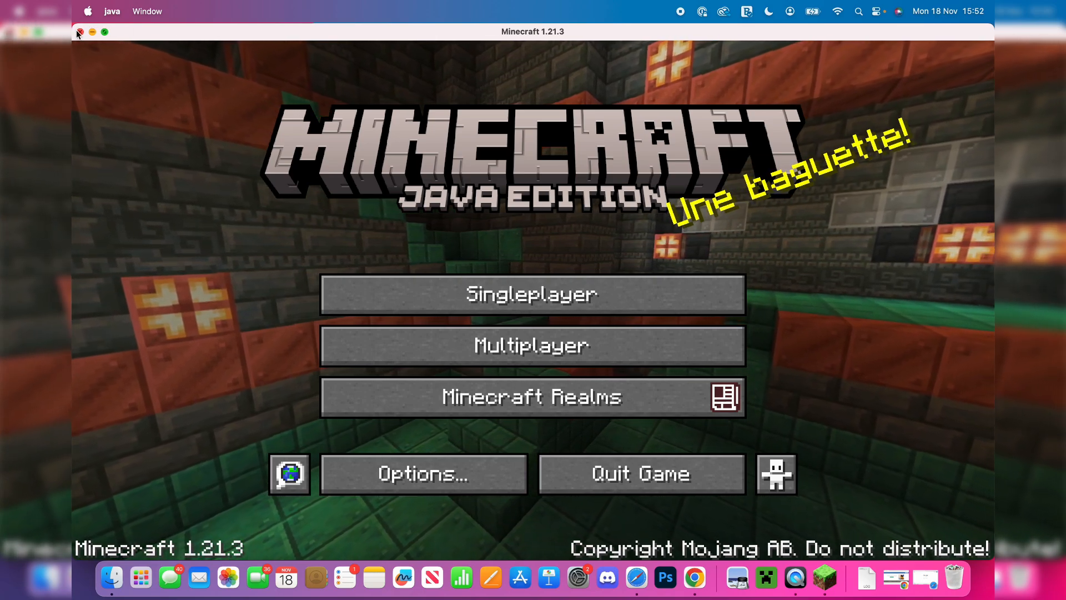
left_click(78, 32)
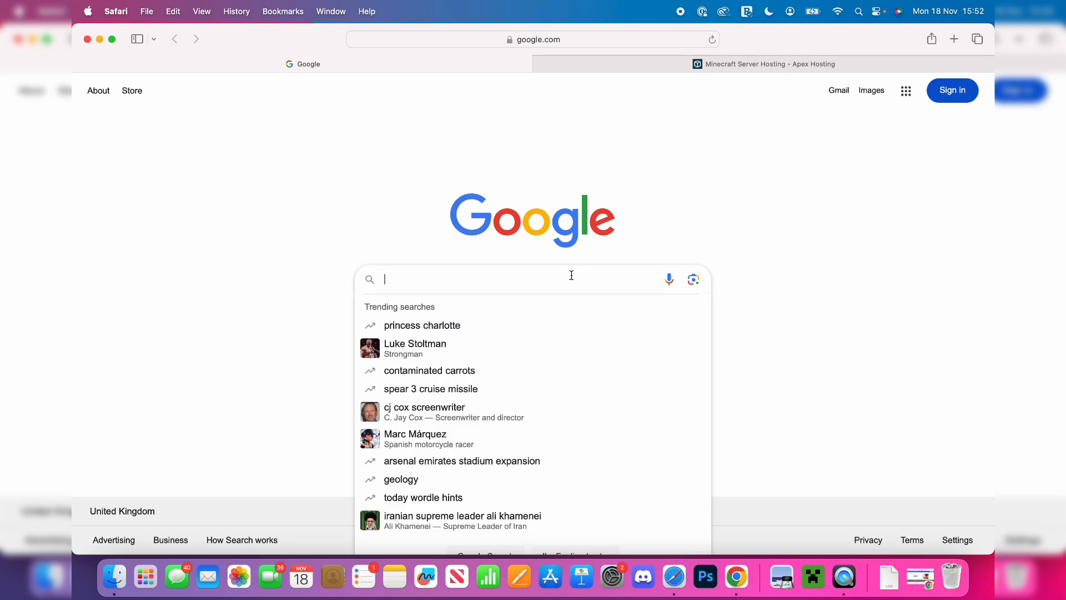
type("optifine")
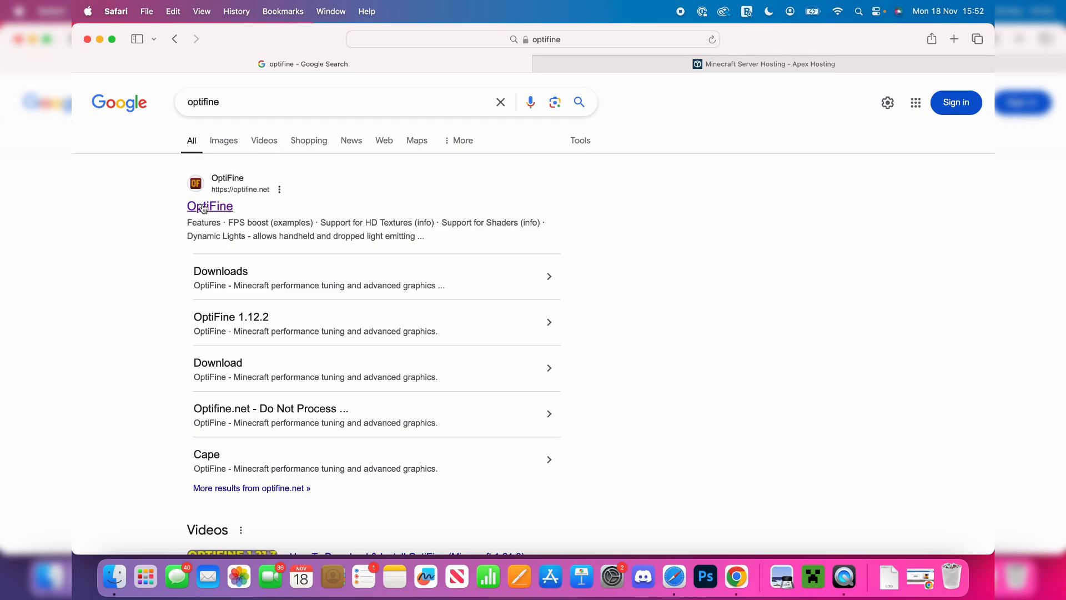
left_click(210, 206)
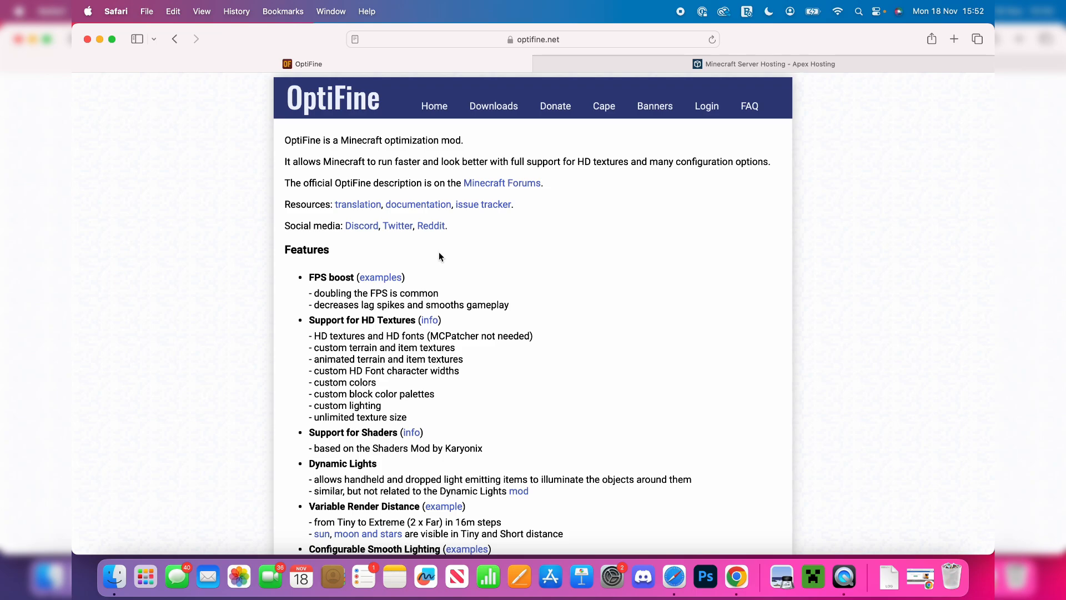
Download OptiFine HD U J1 for 1.21.1, skipping the ad and accepting privacy consent.
left_click(494, 106)
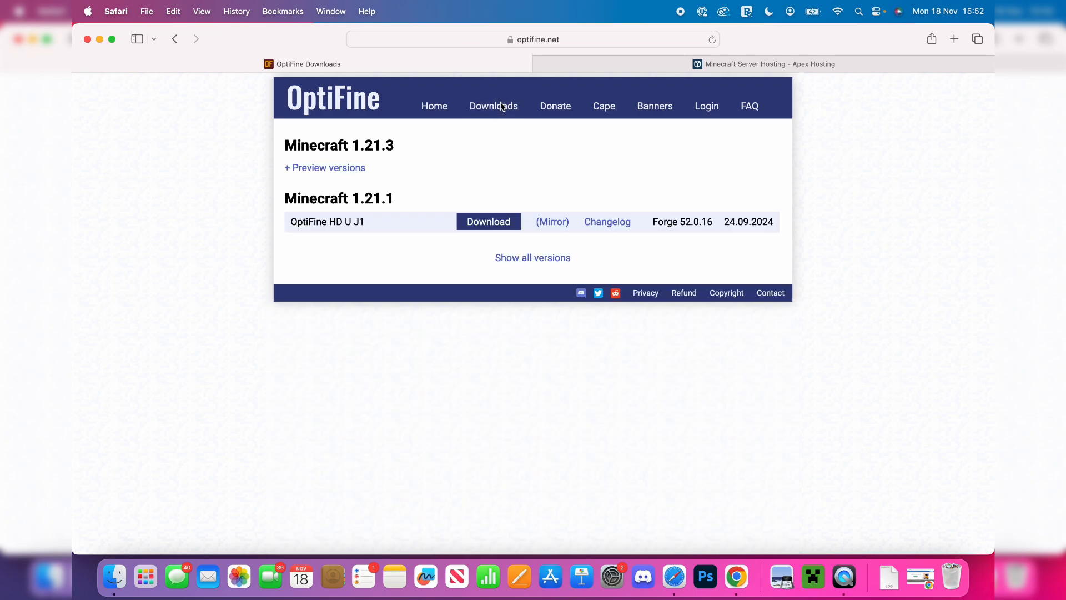
mouse_move(470, 153)
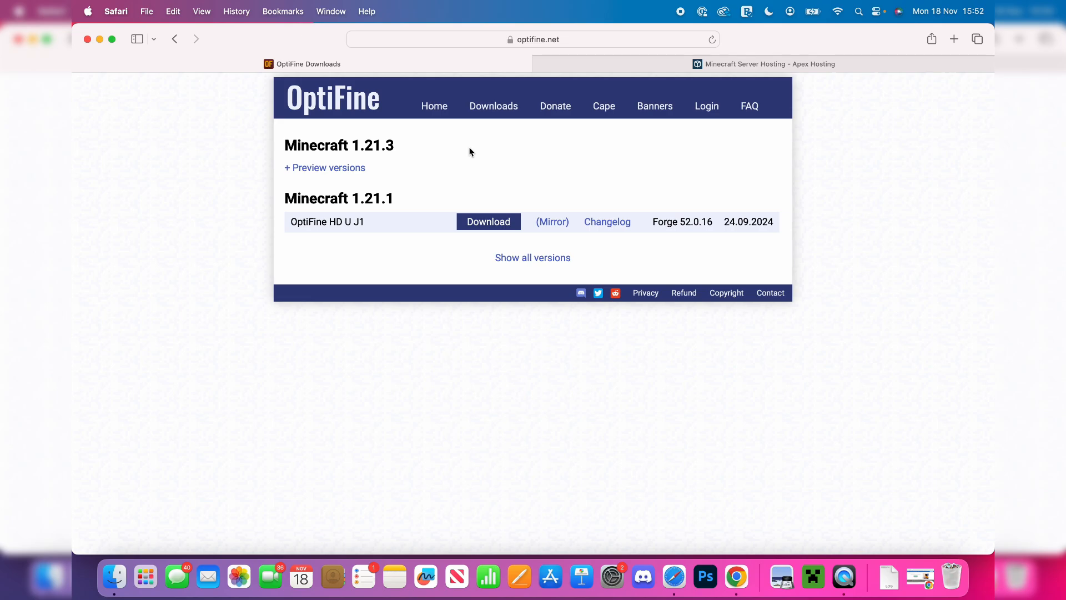
mouse_move(480, 243)
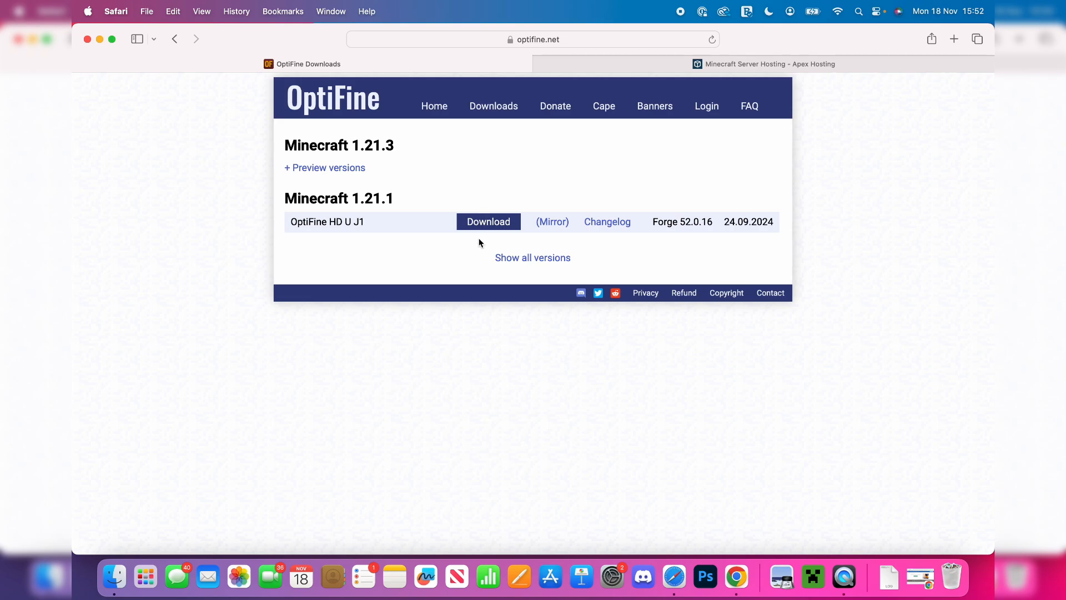
left_click(488, 221)
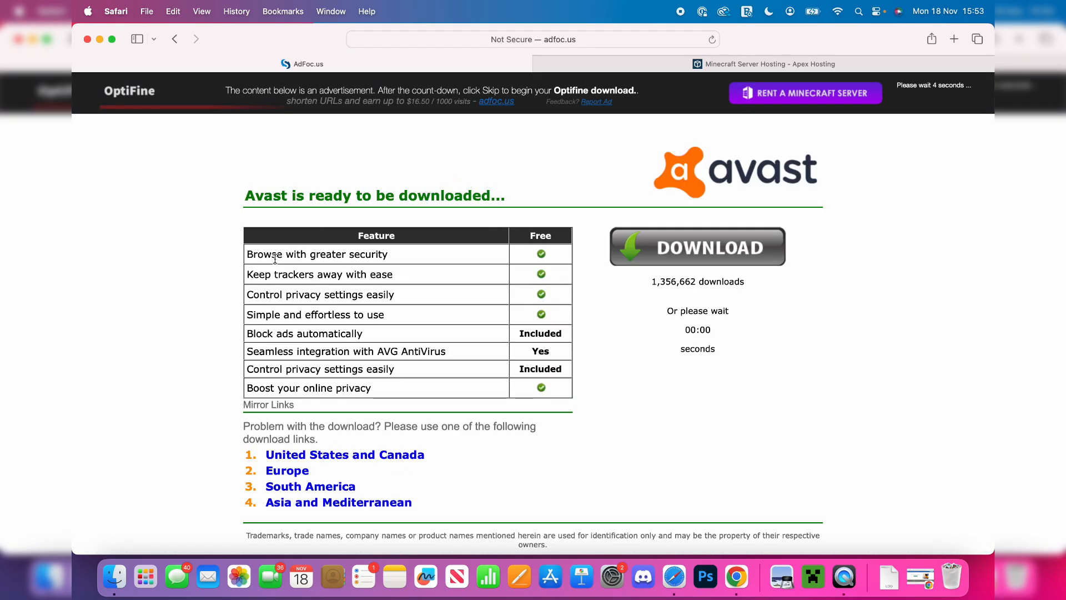
left_click(696, 246)
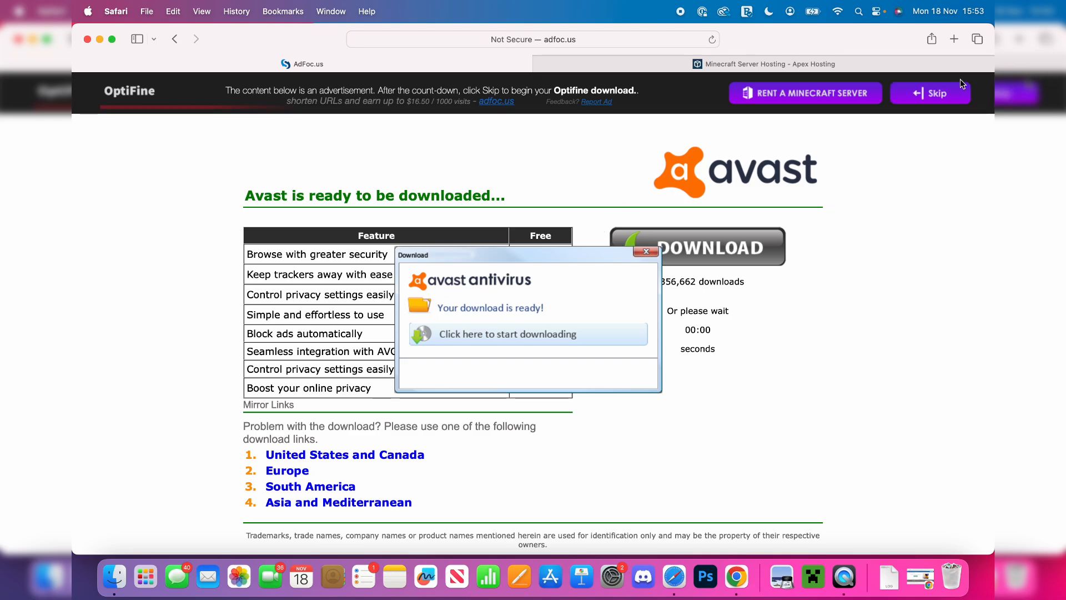
left_click(930, 93)
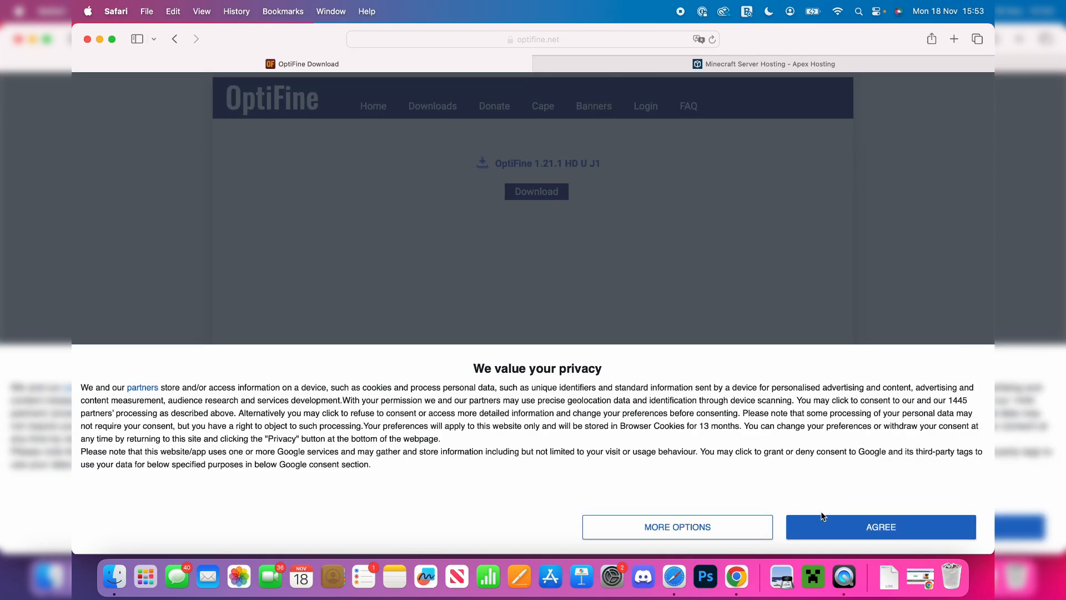
left_click(880, 527)
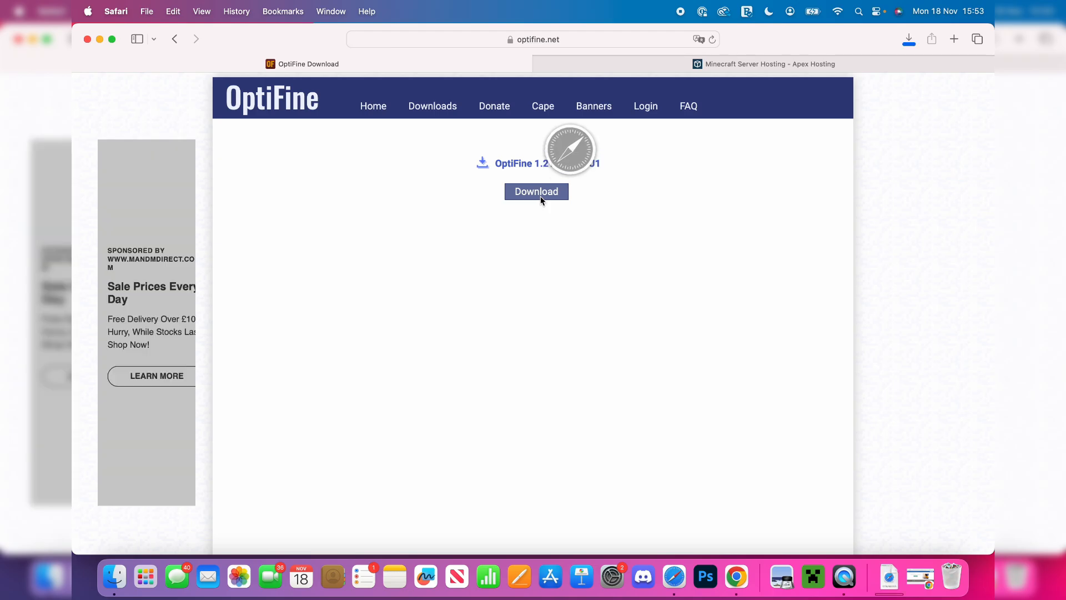
left_click(536, 191)
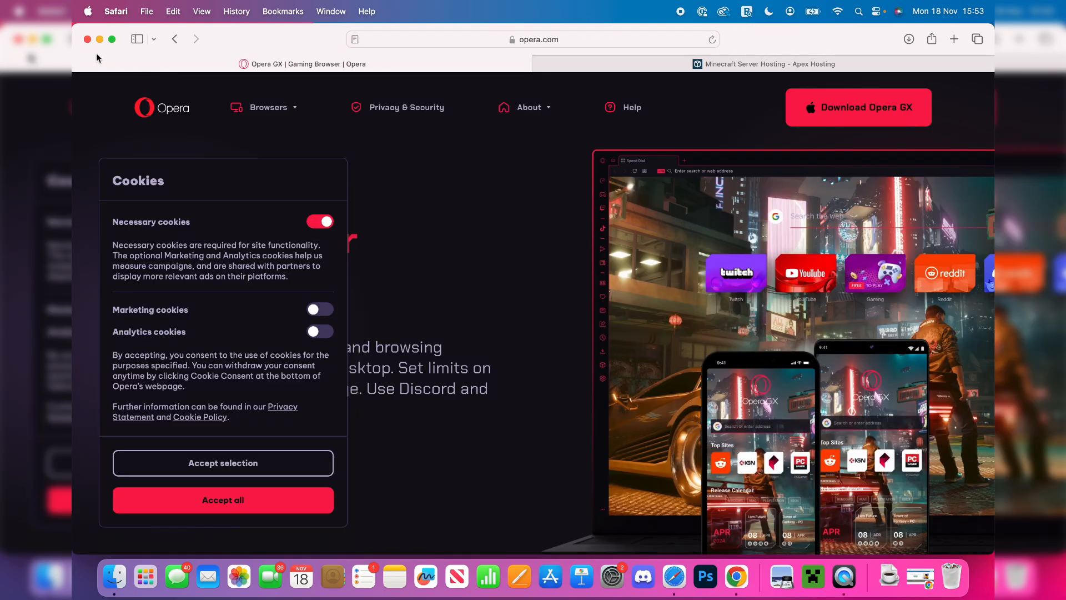
Close the Opera GX ad tab and scroll through the Apex Hosting page.
left_click(763, 64)
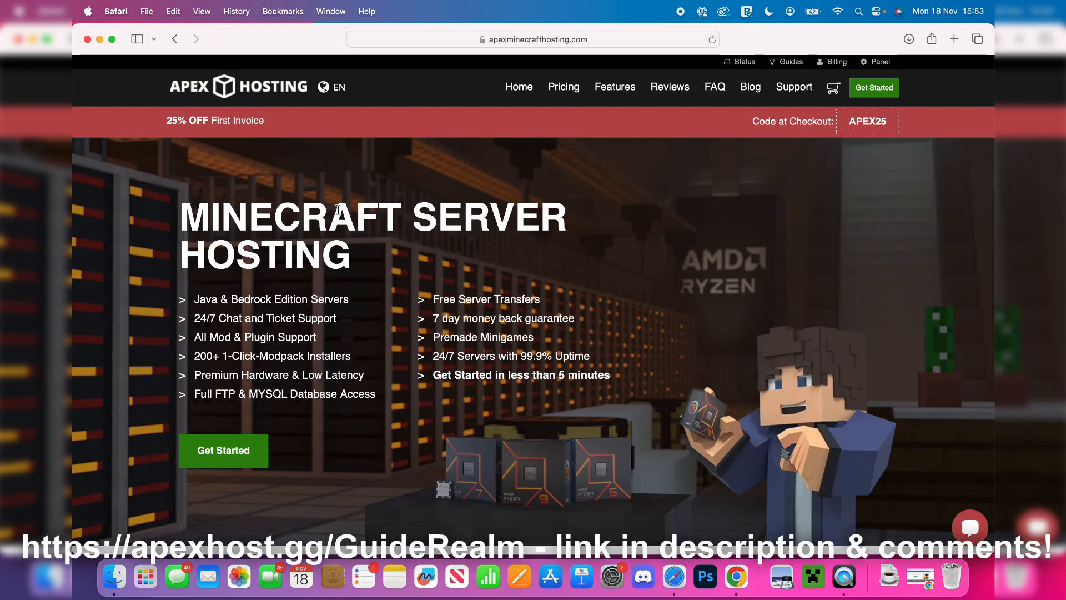
mouse_move(279, 198)
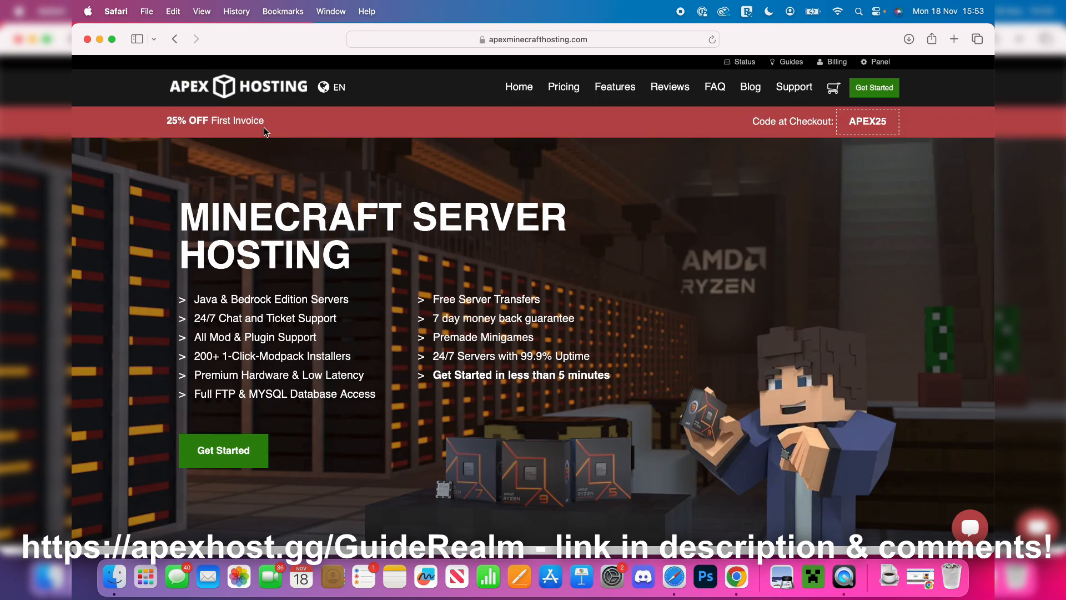
mouse_move(479, 289)
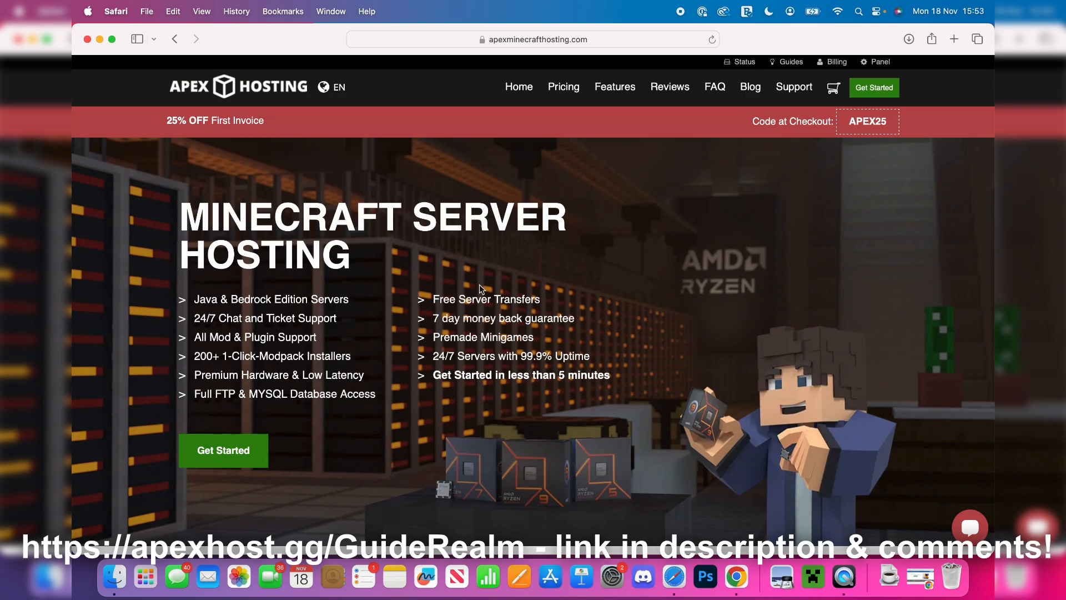
scroll("down", 3)
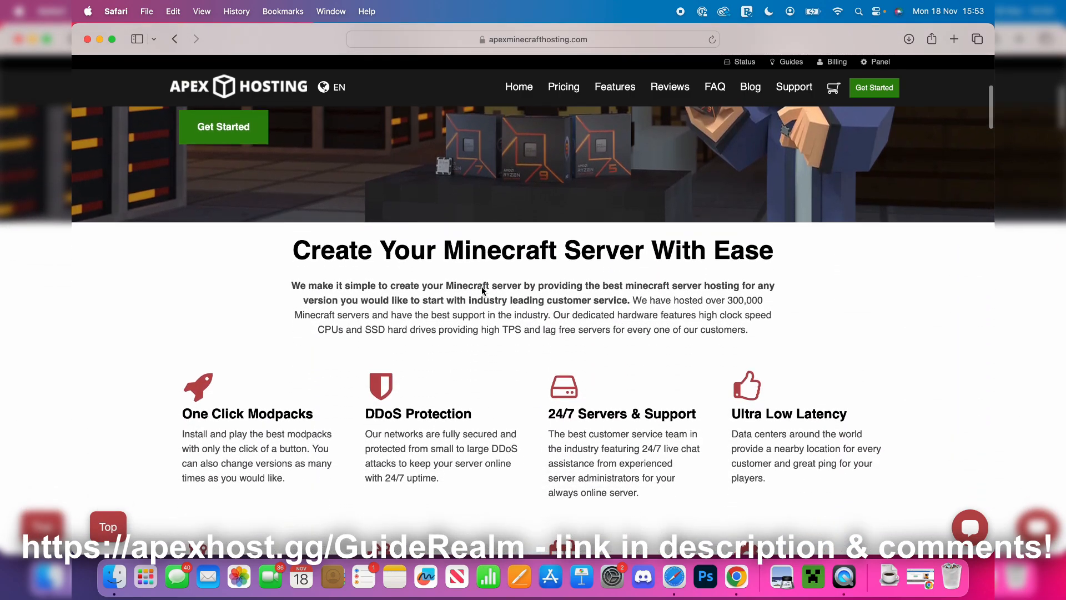
scroll("down", 3)
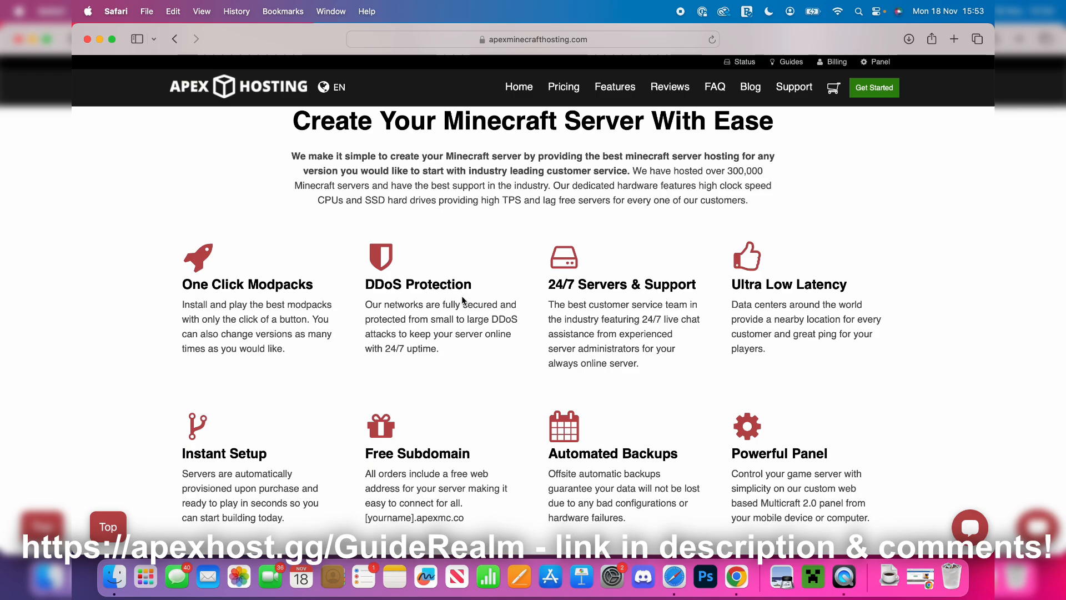
mouse_move(588, 353)
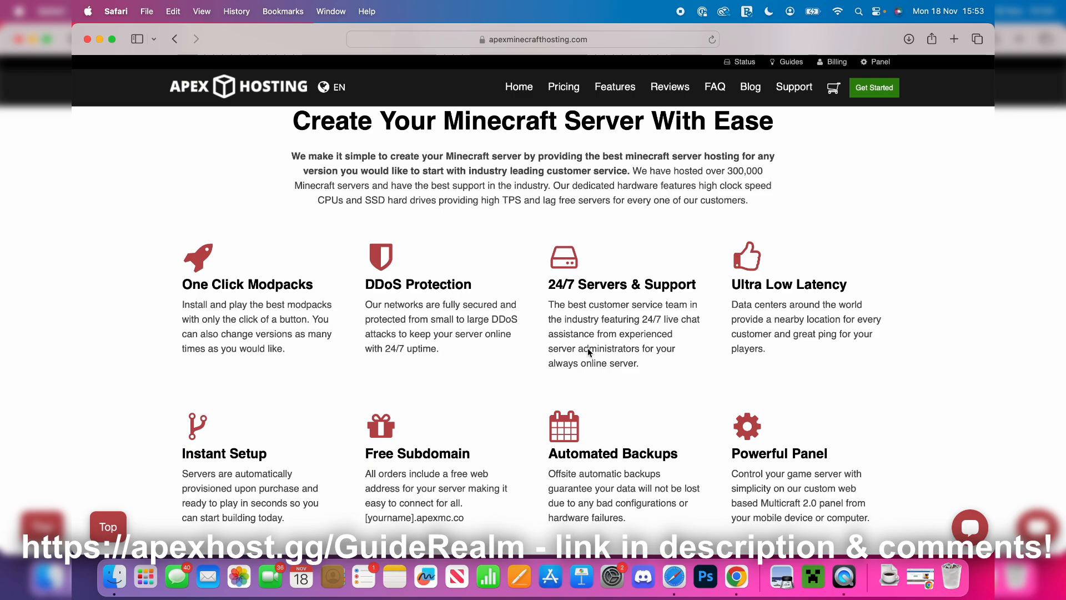
mouse_move(636, 328)
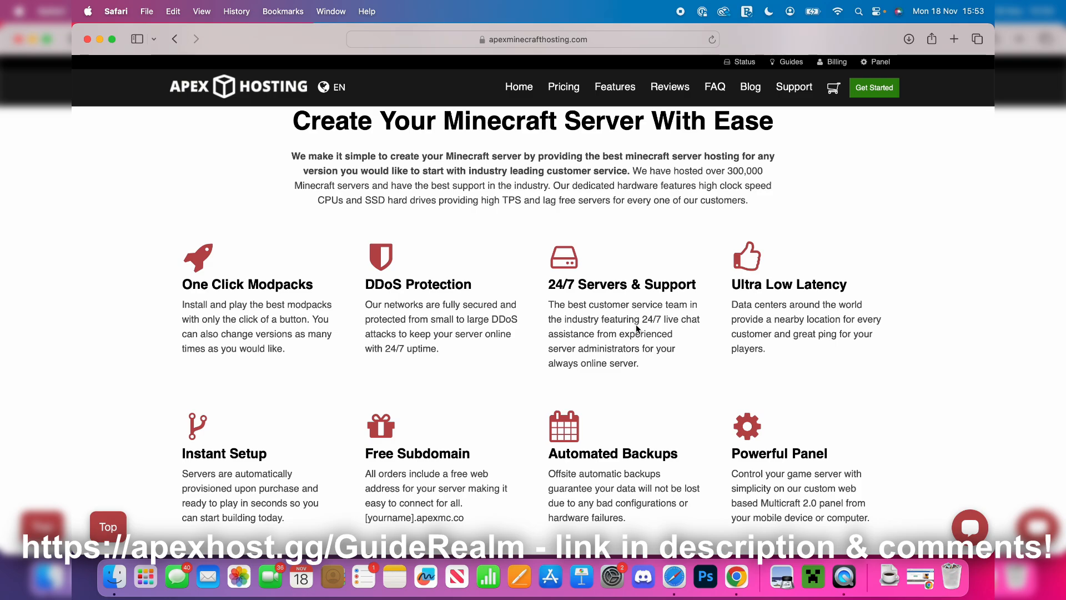
scroll("down", 3)
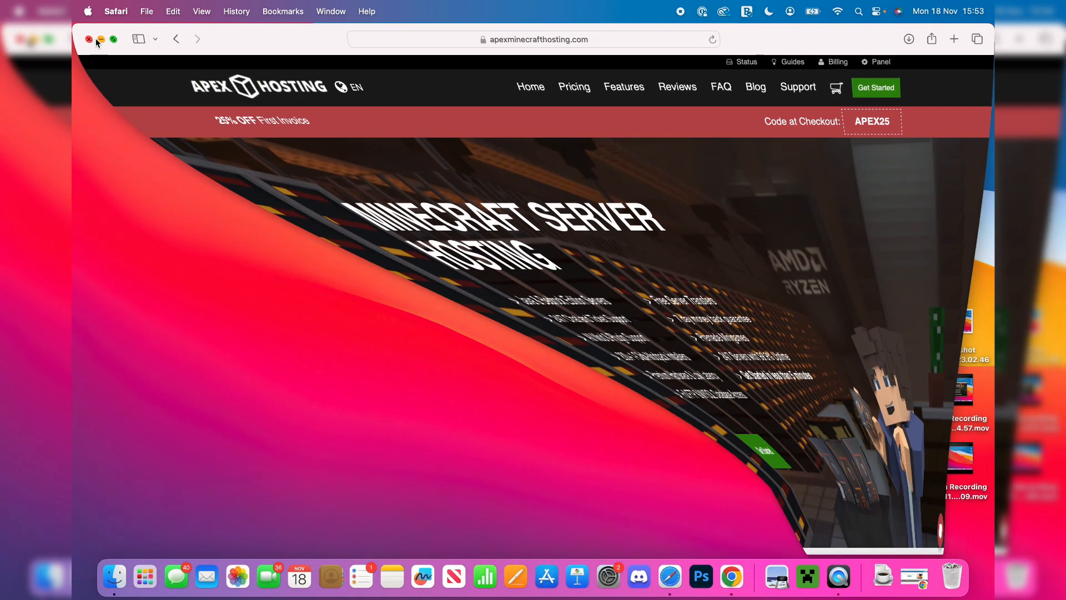
Open the OptiFine jar from Finder Recents and dismiss the unidentified-developer warning.
left_click(88, 39)
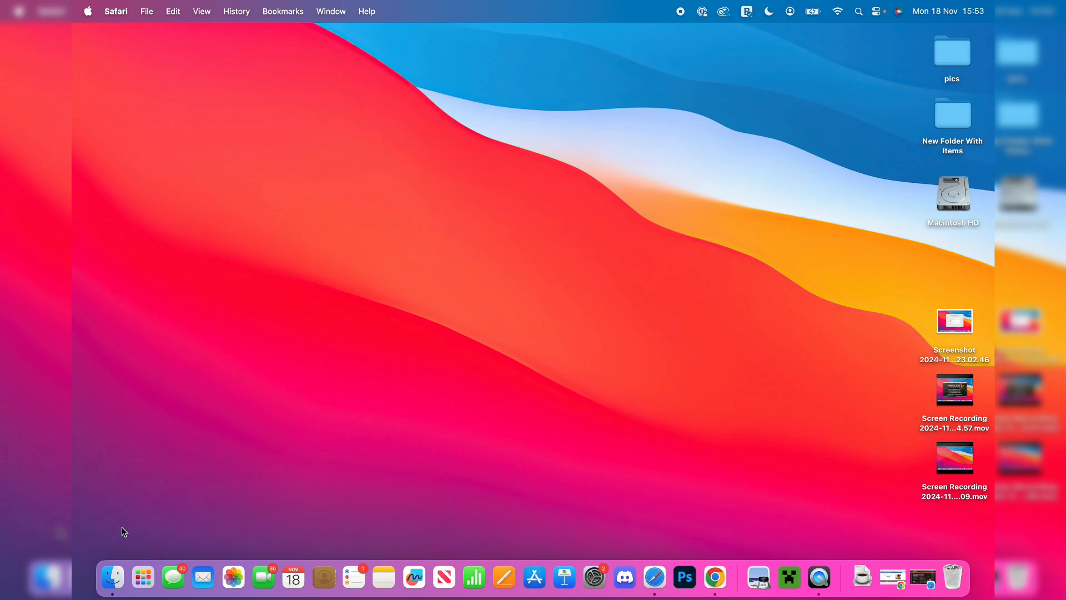
right_click(112, 578)
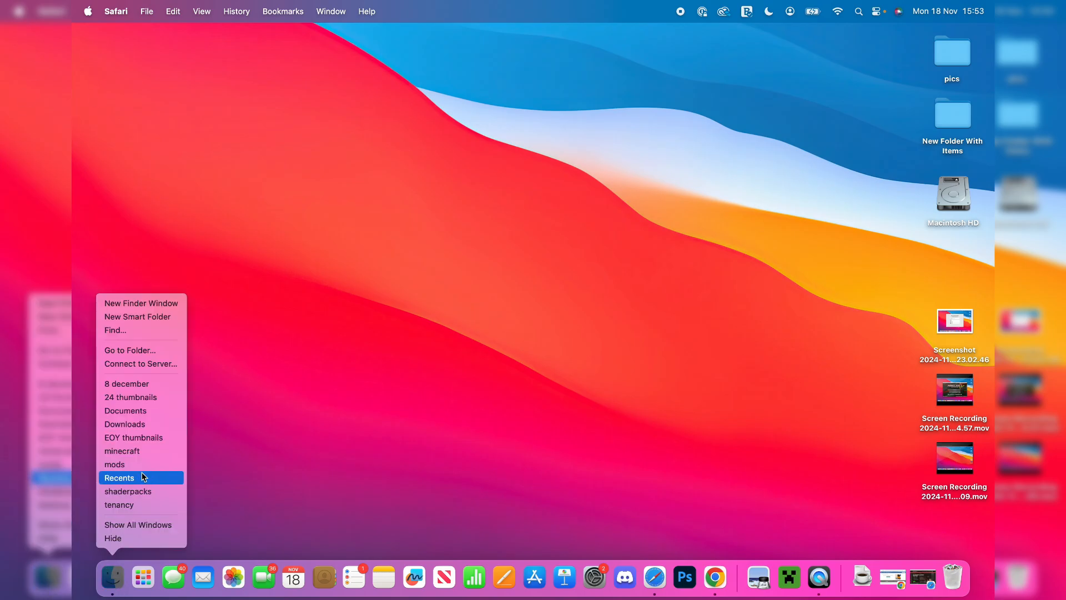
left_click(124, 424)
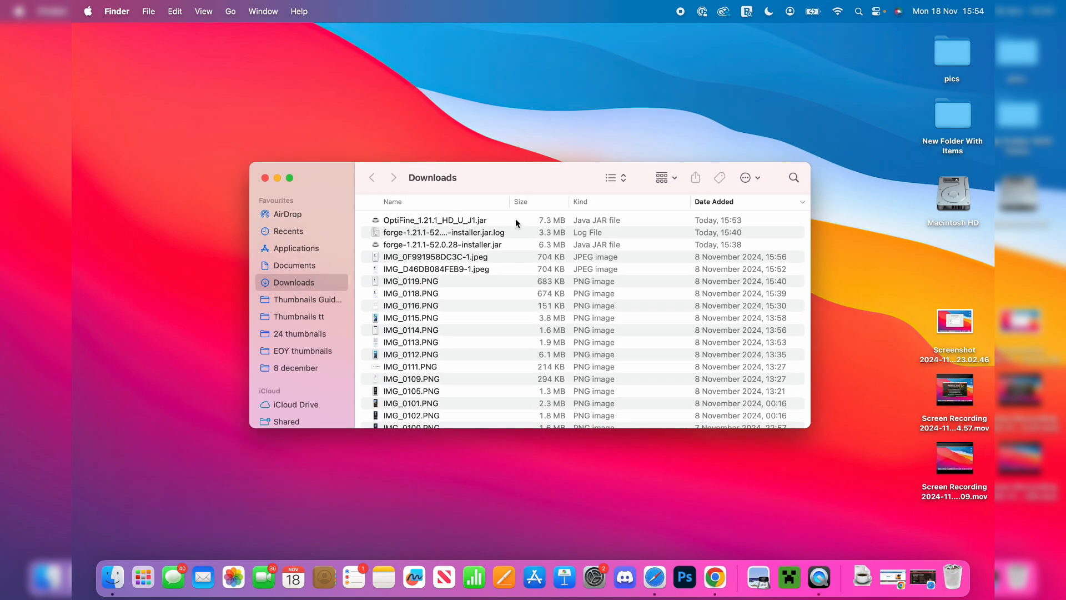
left_click(436, 220)
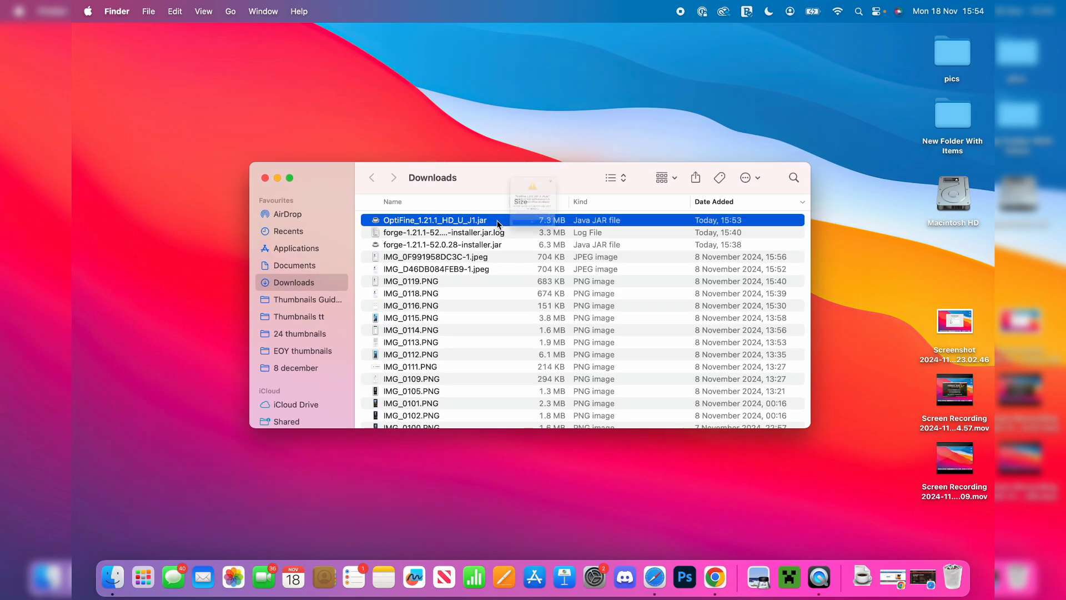
double_click(435, 220)
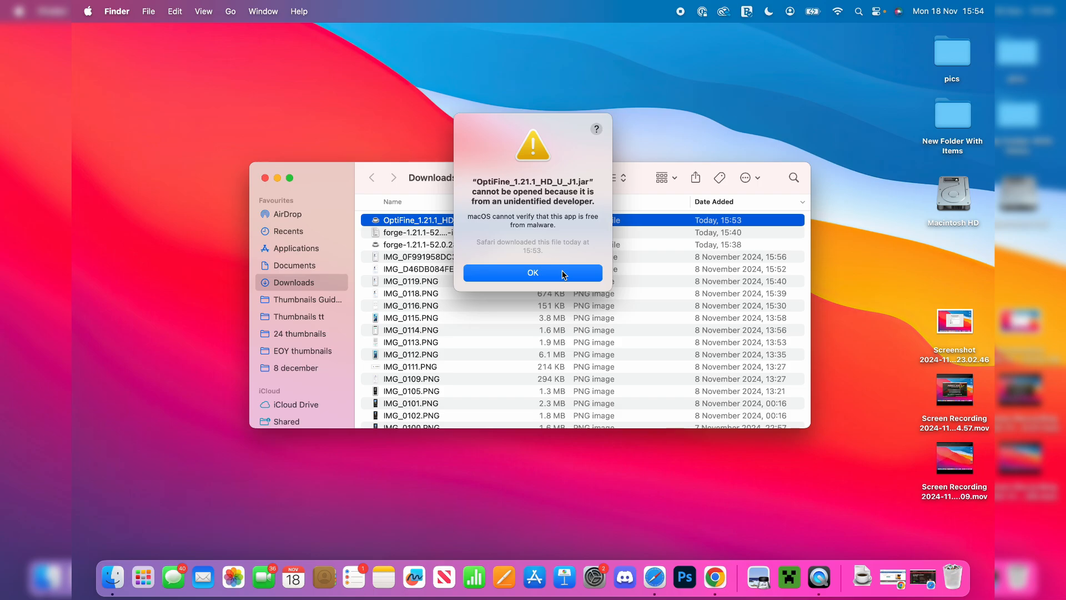
left_click(534, 273)
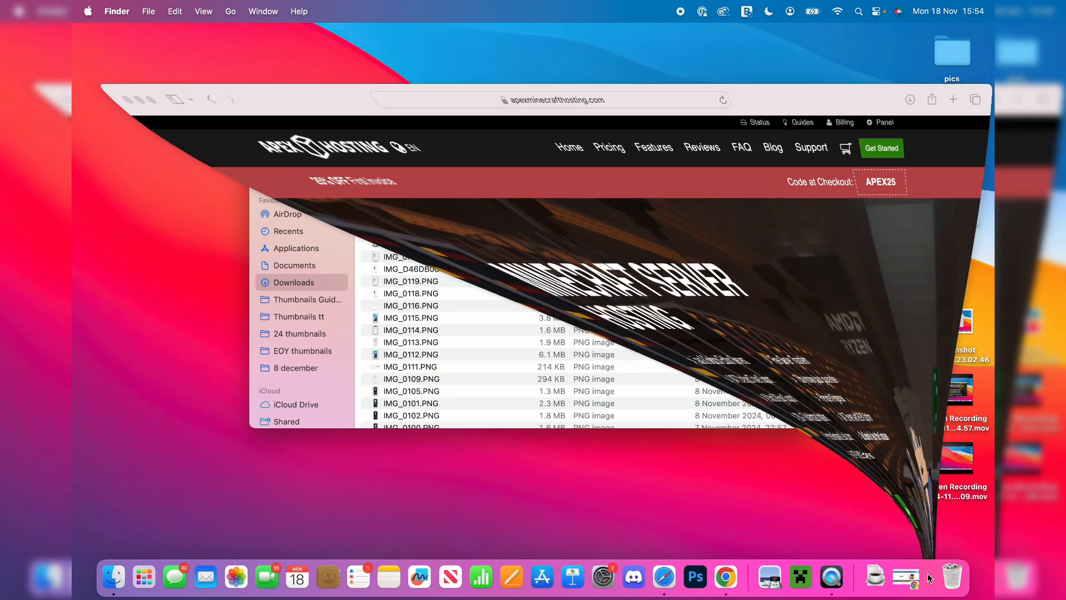
Go to java.com in Safari and retry opening the OptiFine jar.
type("java.com — Java | Oracle")
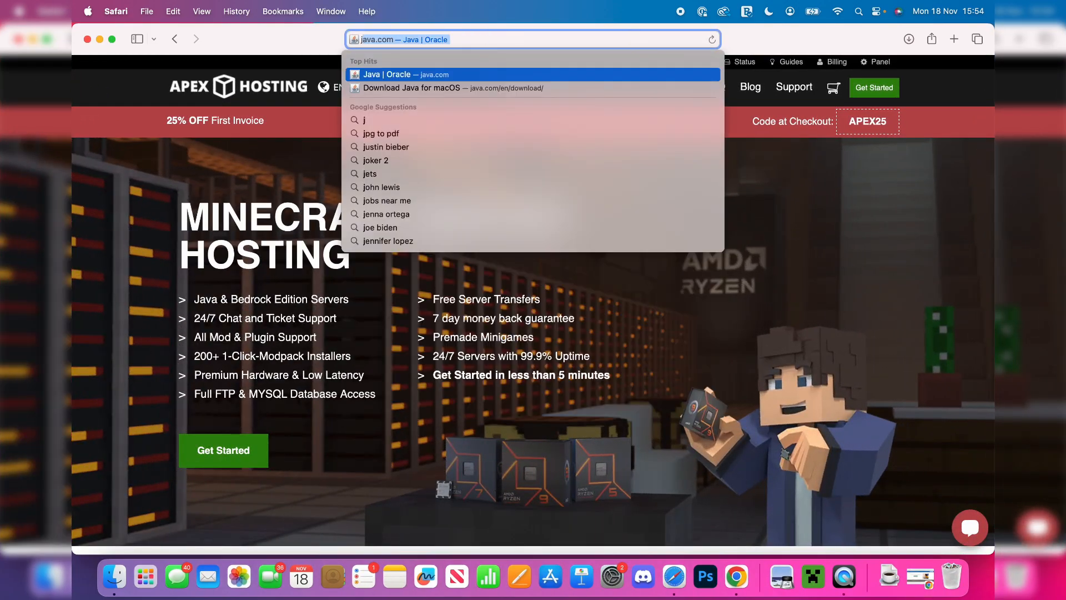
left_click(406, 75)
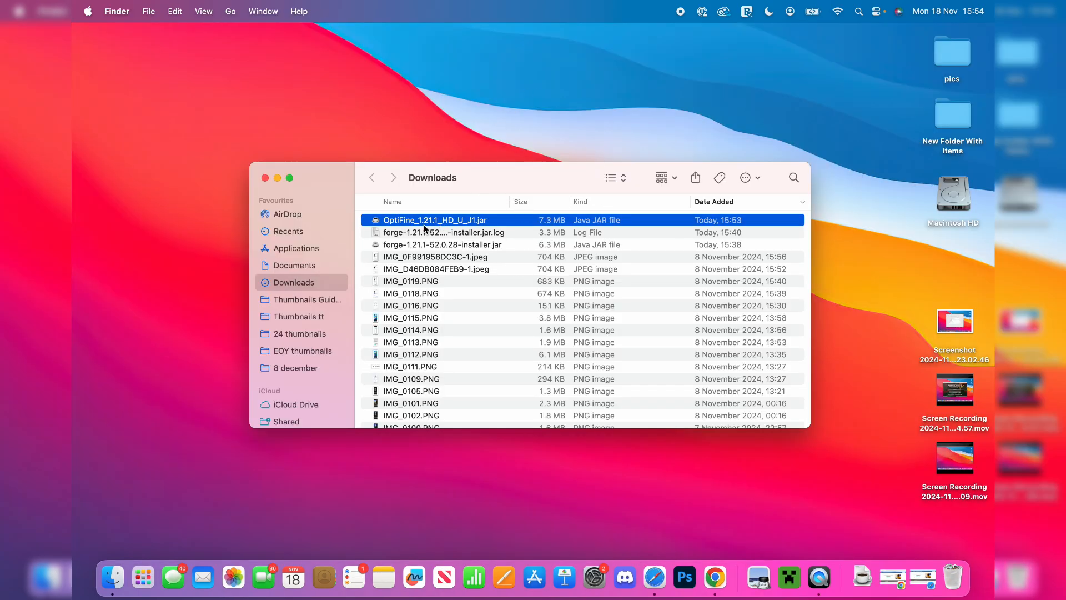
double_click(436, 220)
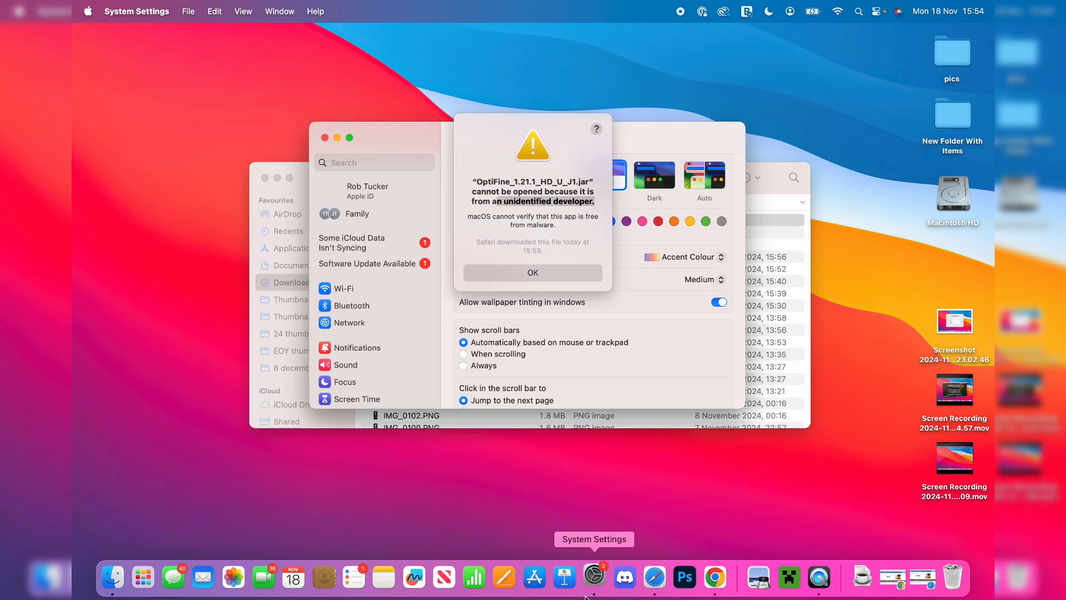
Allow the OptiFine jar with Privacy & Security's Open Anyway, then confirm Open.
left_click(533, 273)
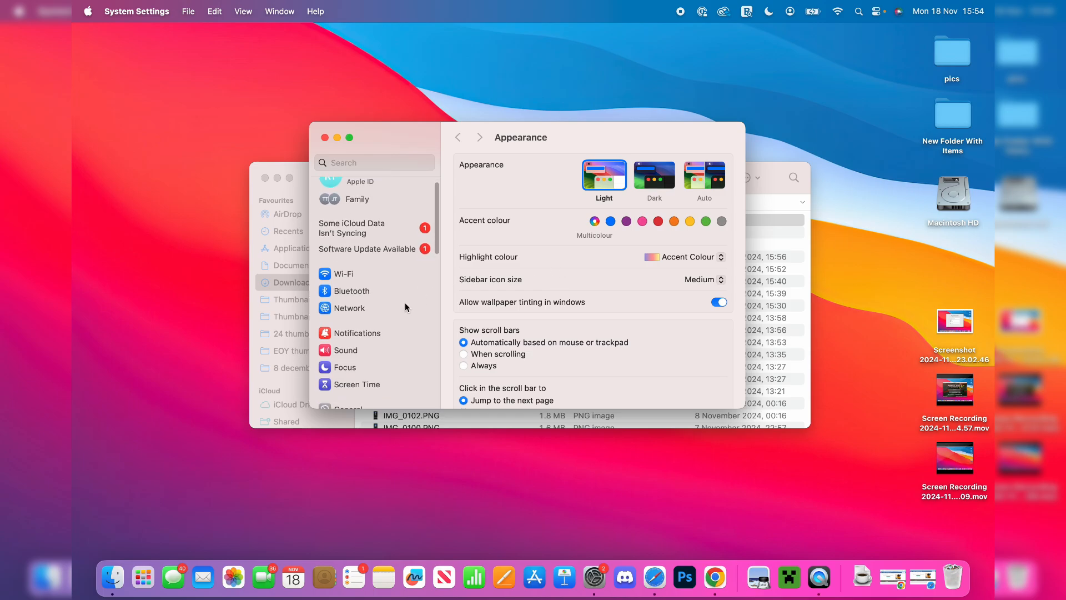
left_click(361, 322)
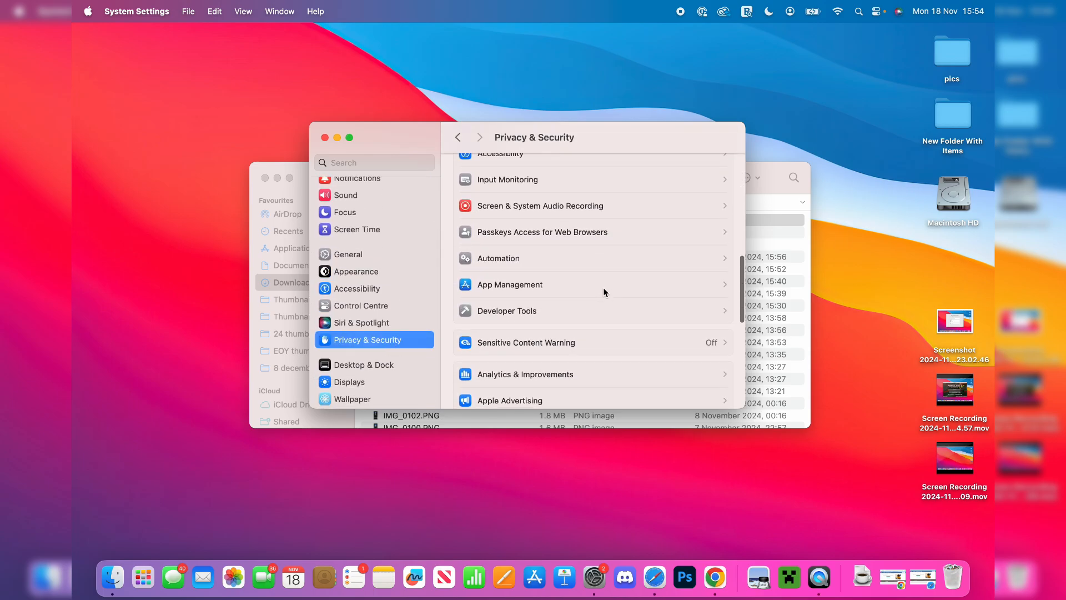
scroll("down", 3)
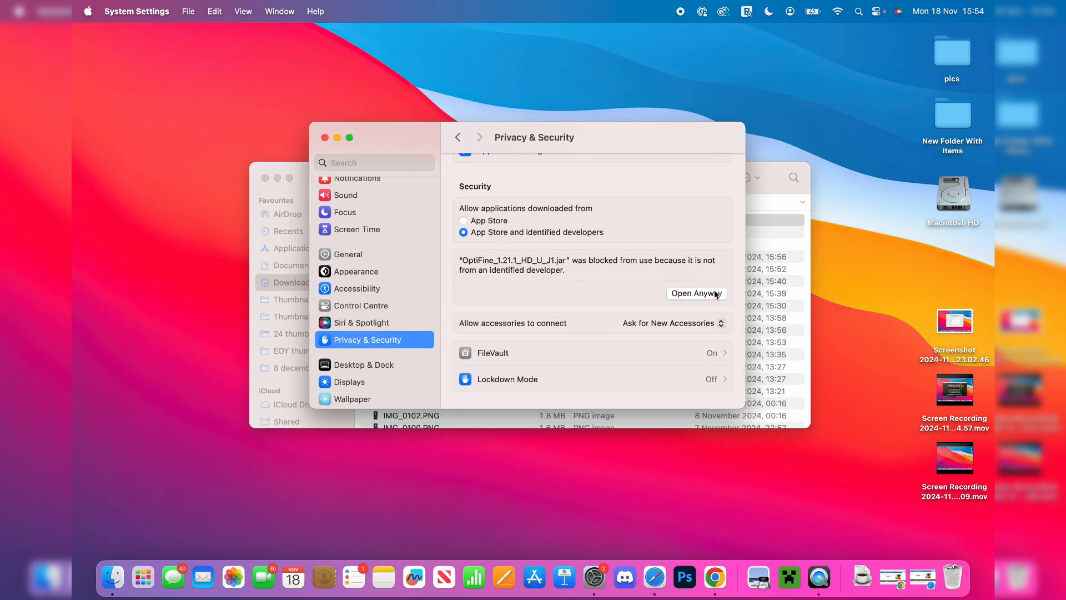
left_click(697, 293)
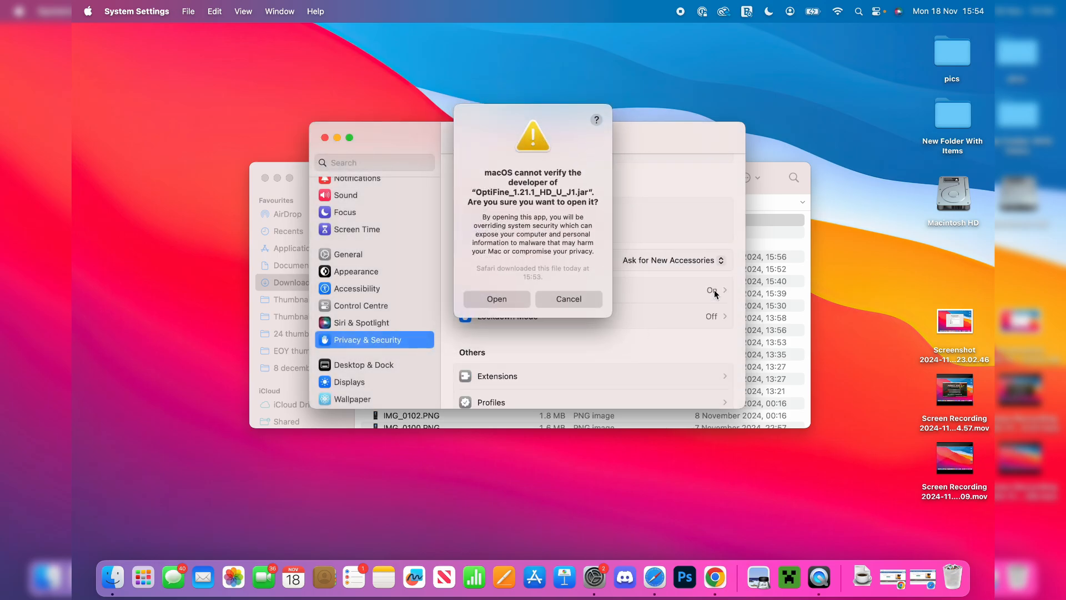
mouse_move(578, 270)
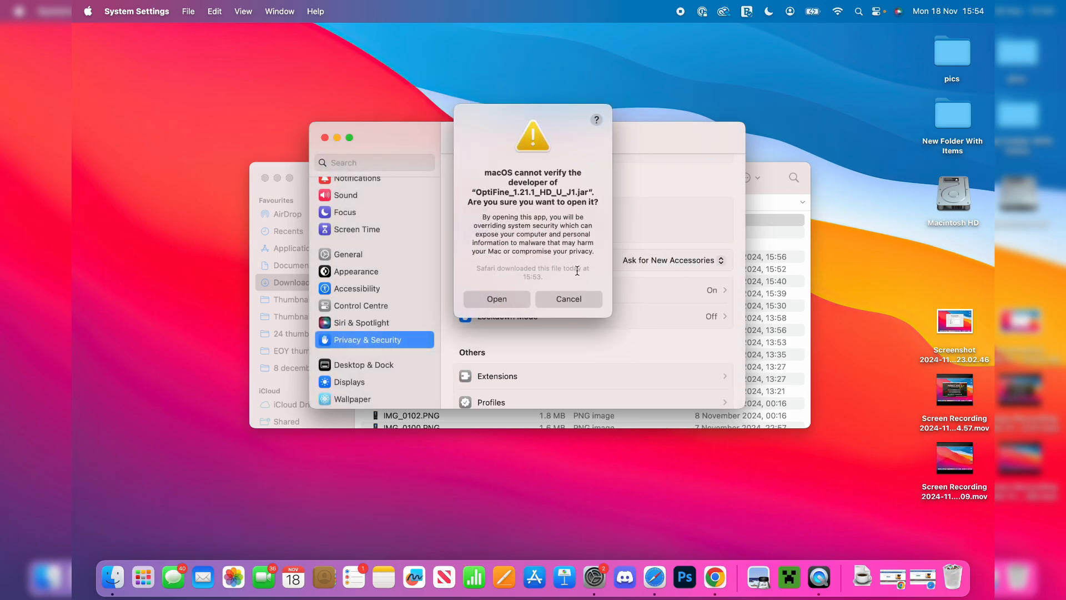
left_click(496, 298)
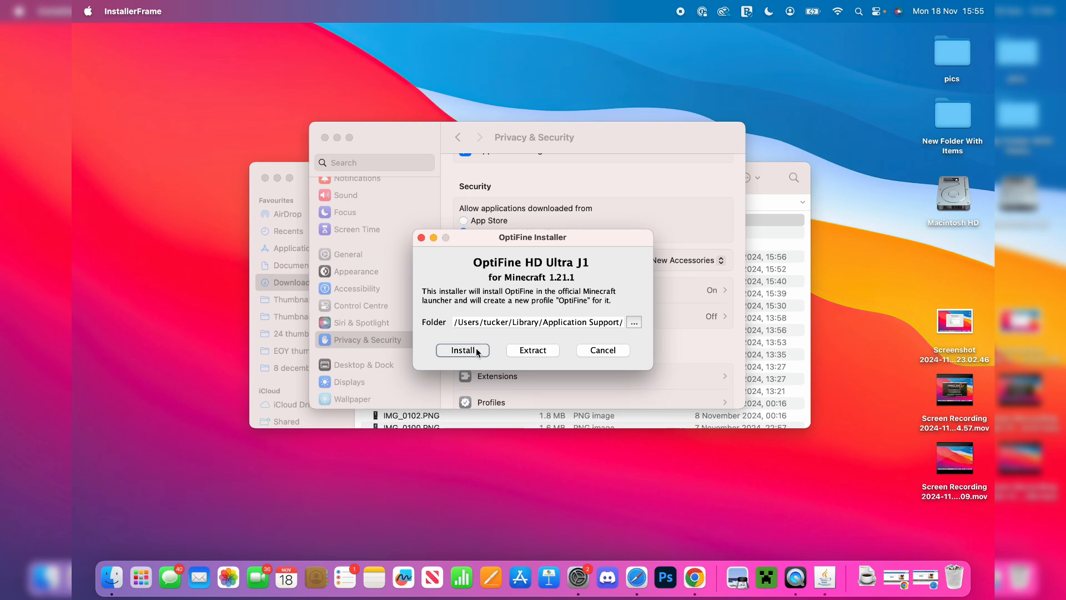
Run the OptiFine HD Ultra J1 install and acknowledge the 'successfully installed' message.
left_click(463, 350)
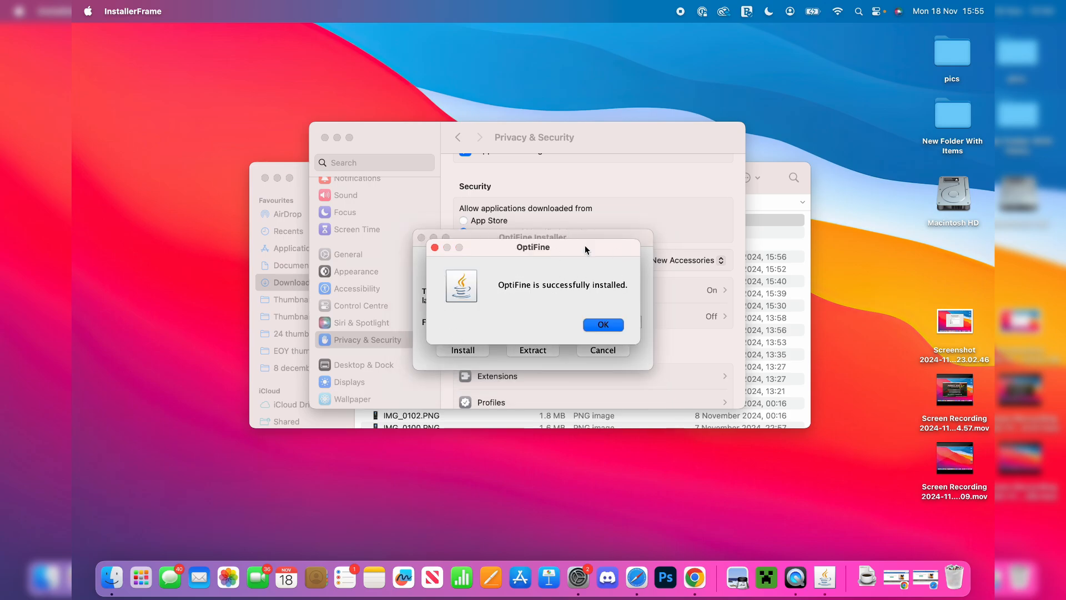
left_click(601, 324)
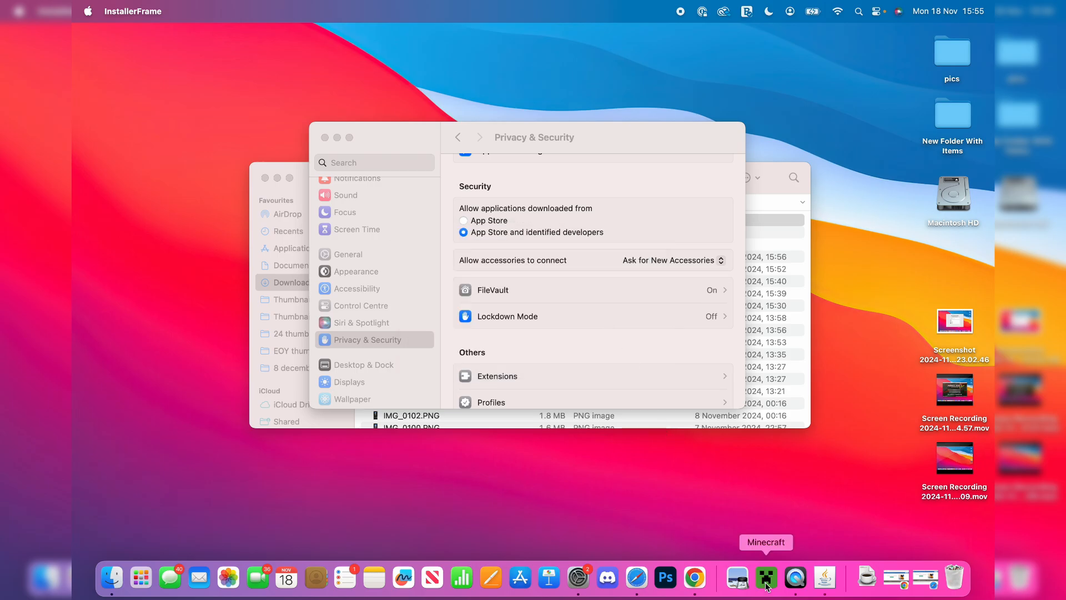
Launch Minecraft Launcher and select the OptiFine installation profile to play.
left_click(766, 577)
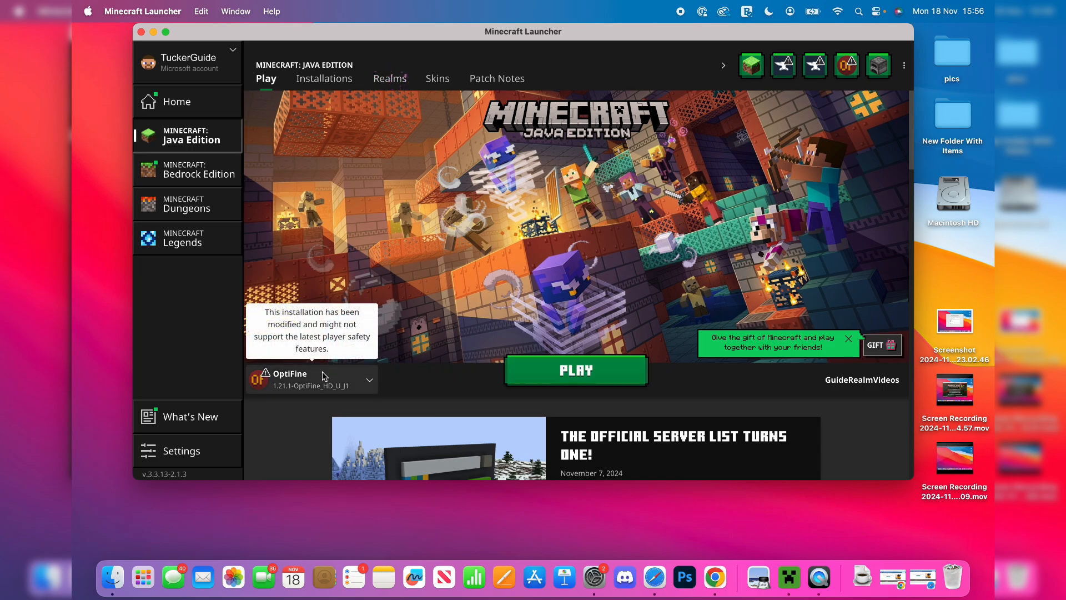
left_click(369, 380)
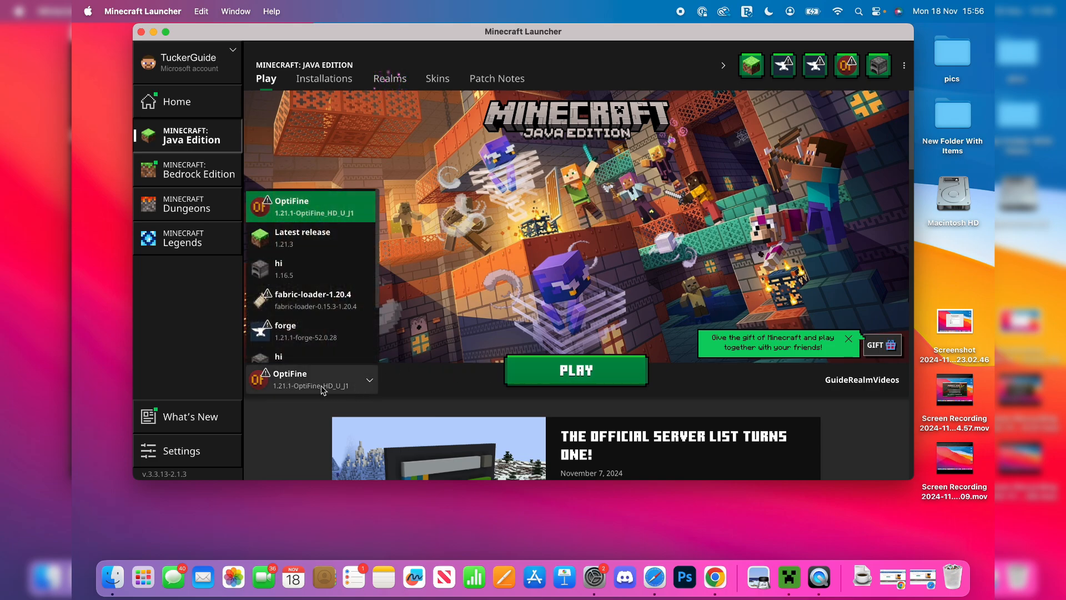
left_click(311, 379)
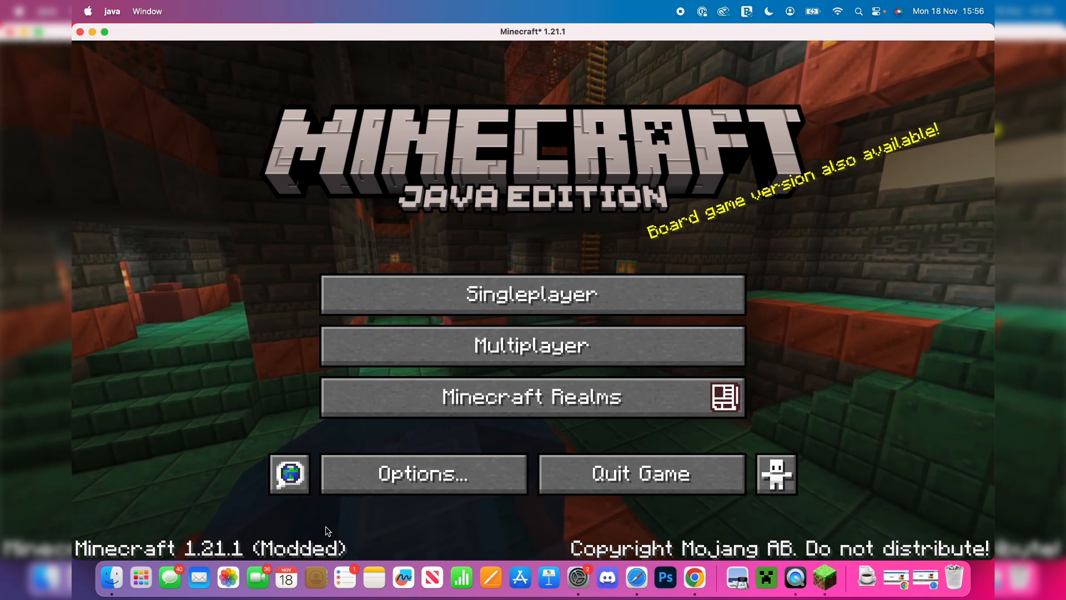
Review OptiFine HD J1 Ultra options like Shaders in Video Settings, then exit with Done.
left_click(423, 473)
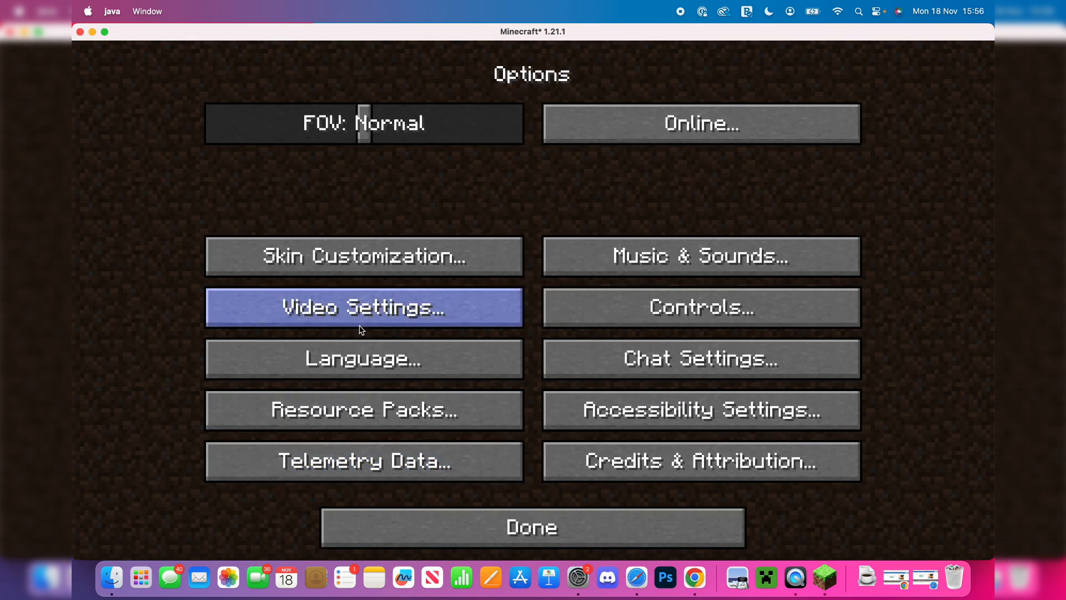
left_click(363, 307)
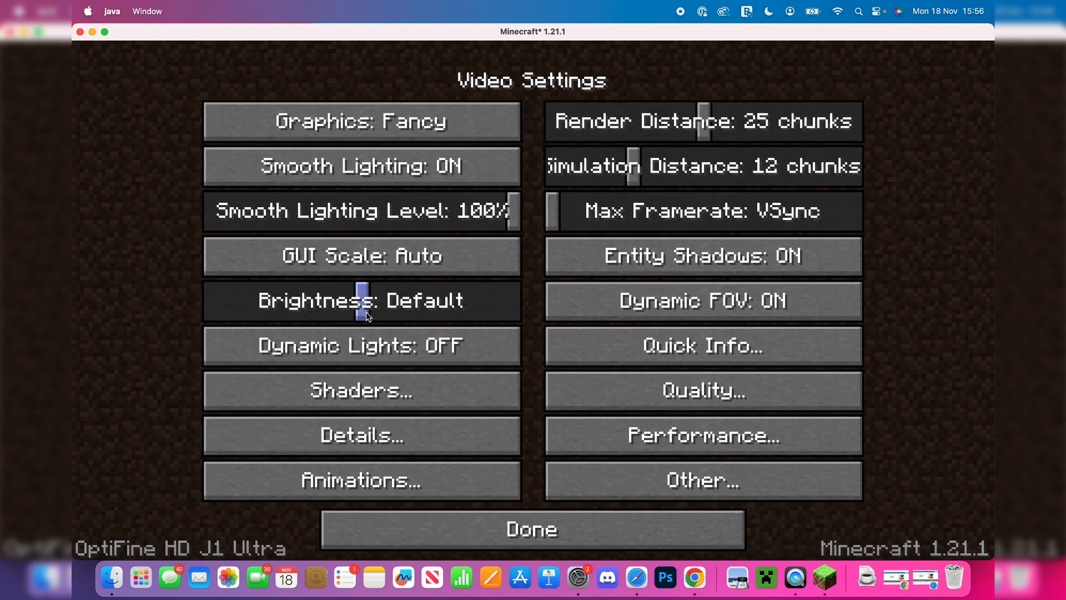
mouse_move(704, 436)
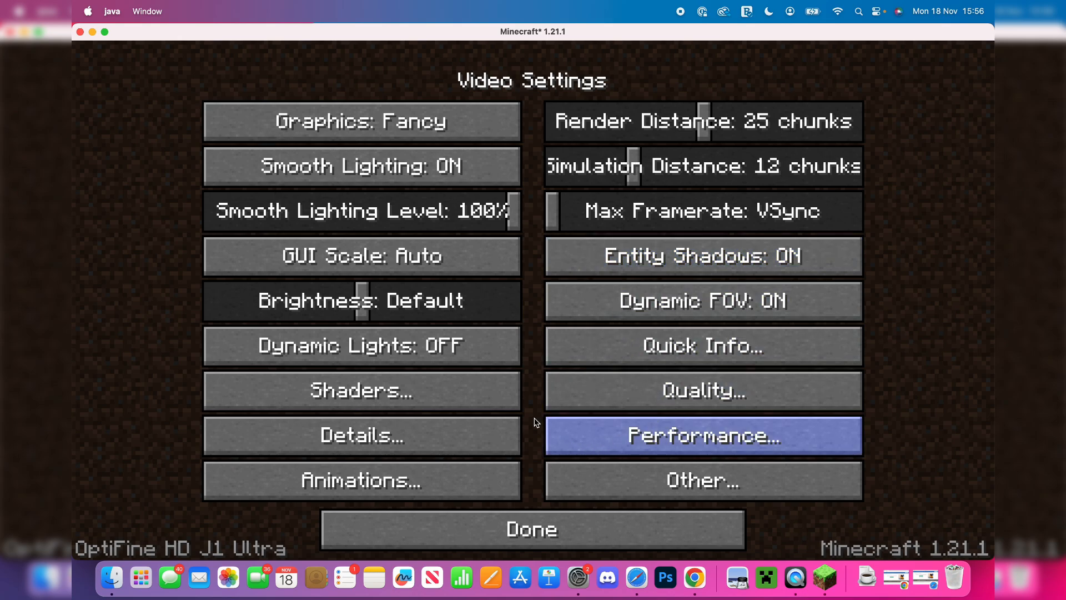
mouse_move(361, 391)
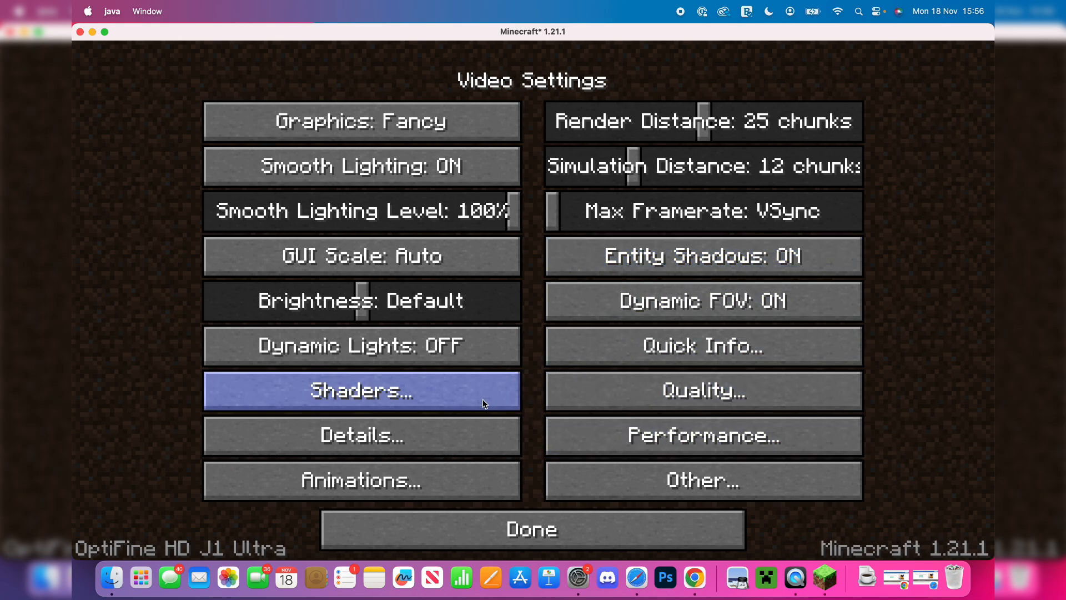
left_click(532, 529)
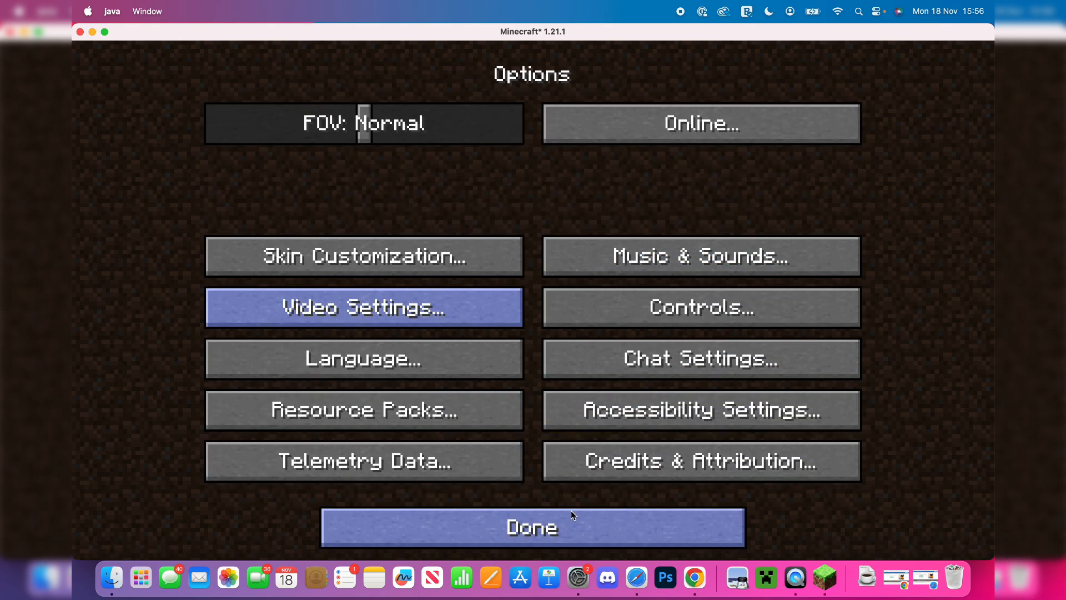